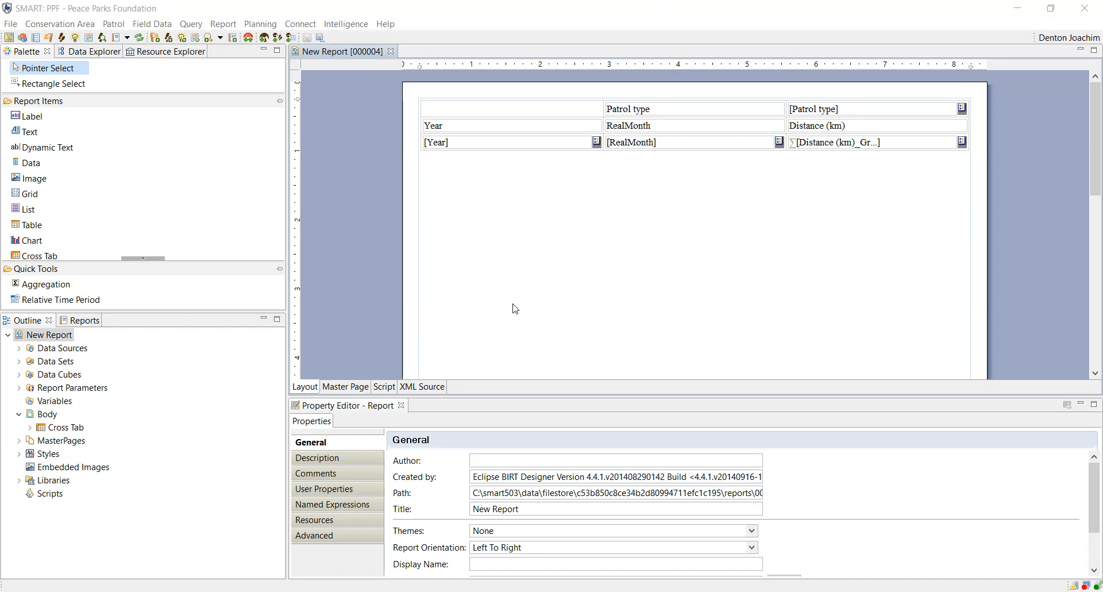
- Expand the existing date parameters in the Outline and start a new report parameter
left_click(20, 387)
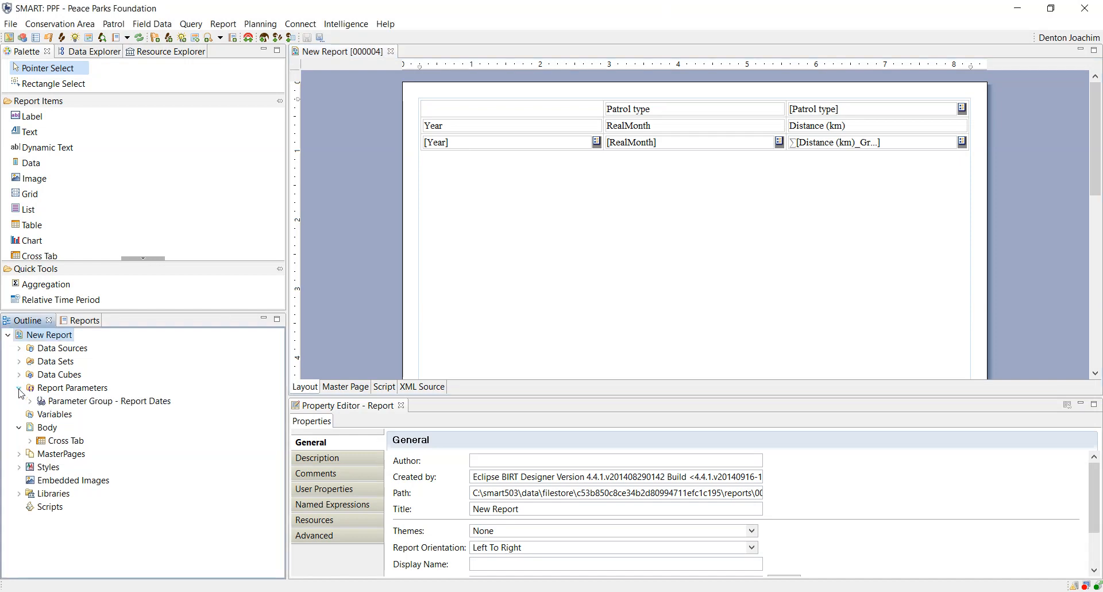
left_click(31, 388)
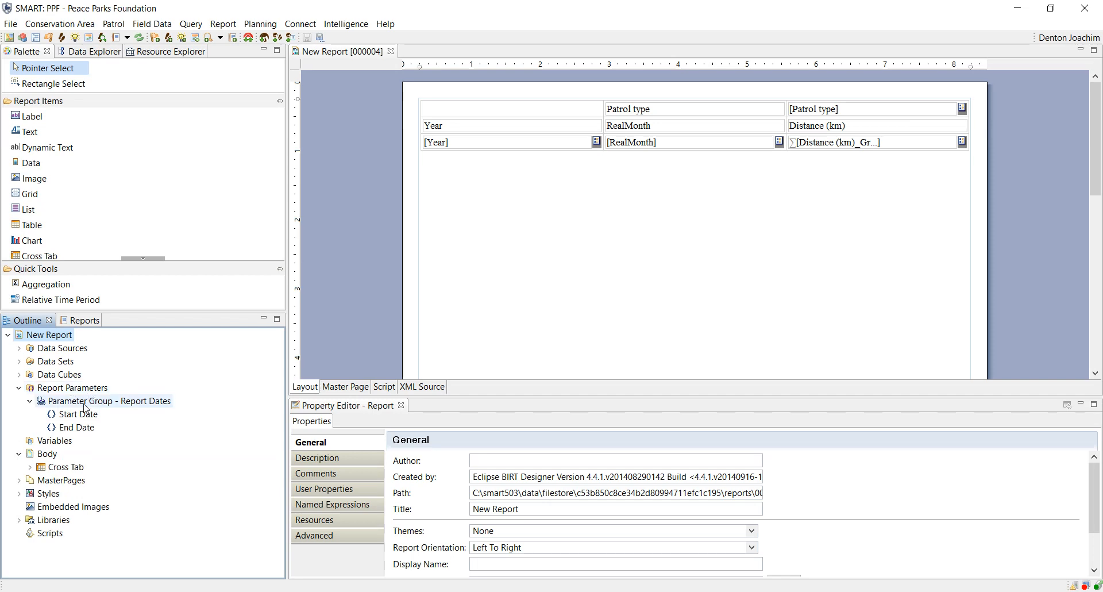
left_click(72, 387)
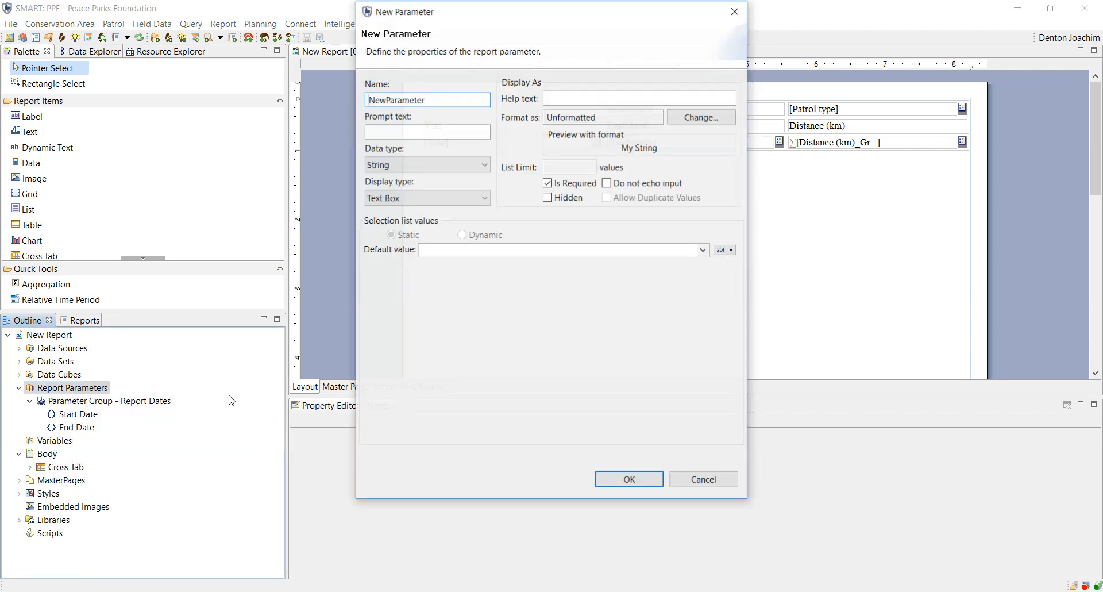
- Create an optional string parameter named 'Notes:' by unticking Is Required and confirming
triple_click(428, 99)
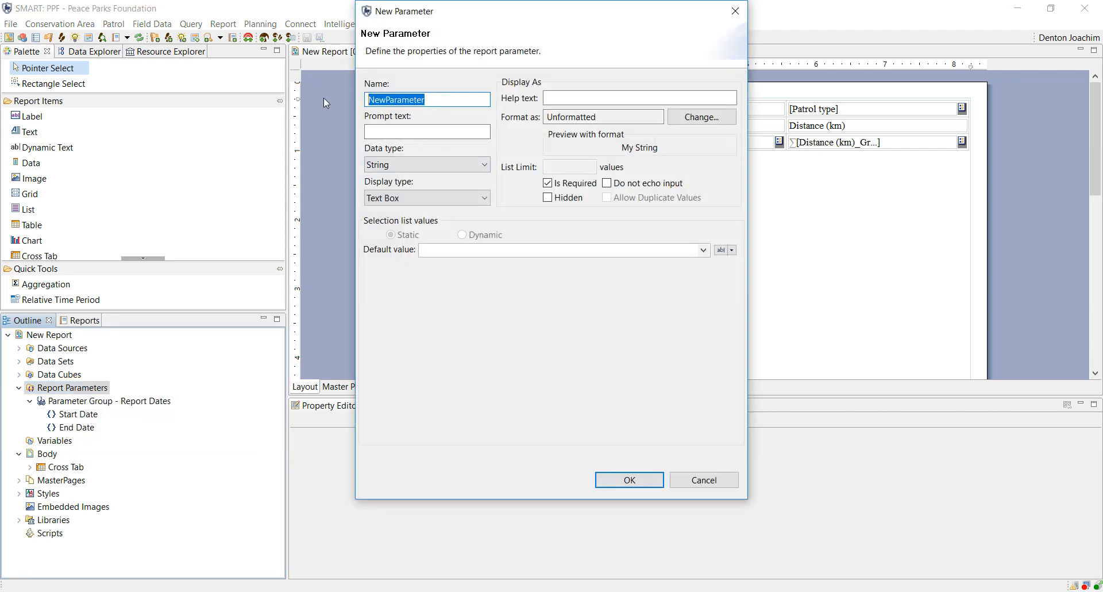
type("Notes")
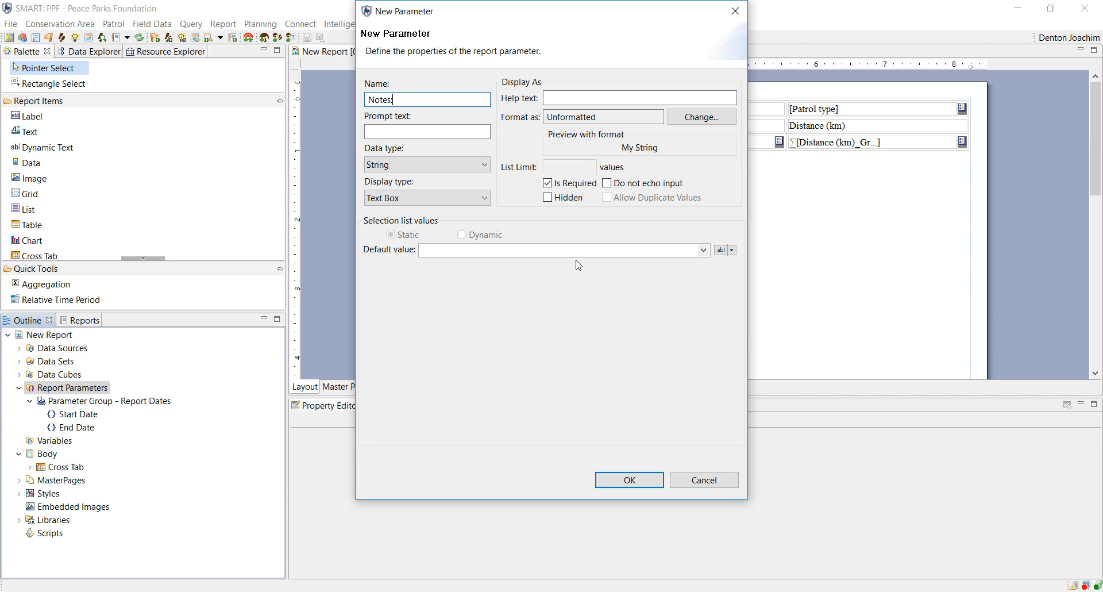
mouse_move(662, 235)
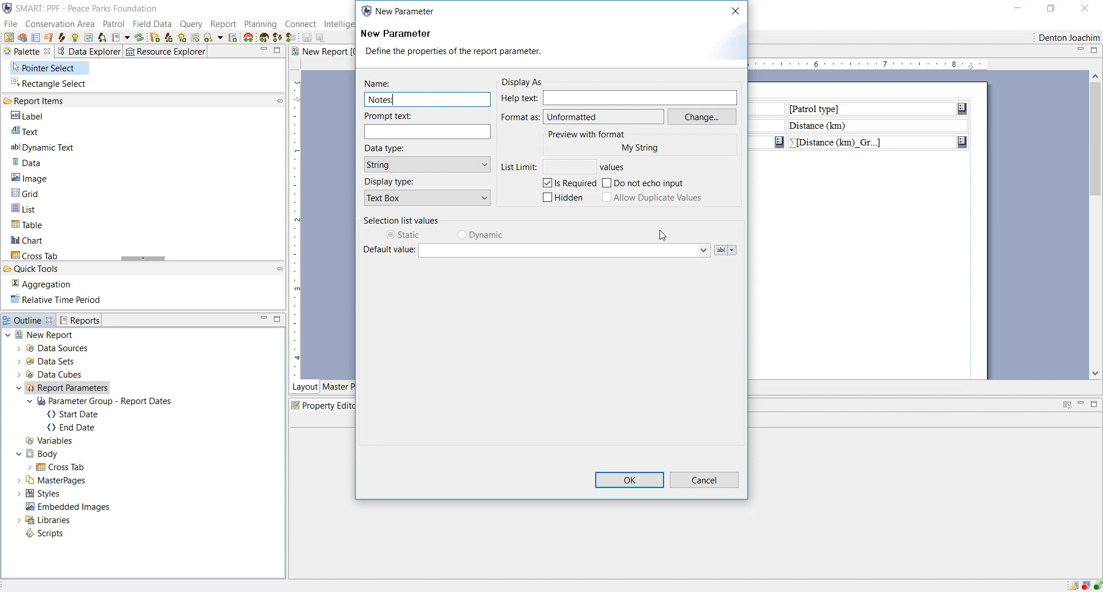
left_click(548, 182)
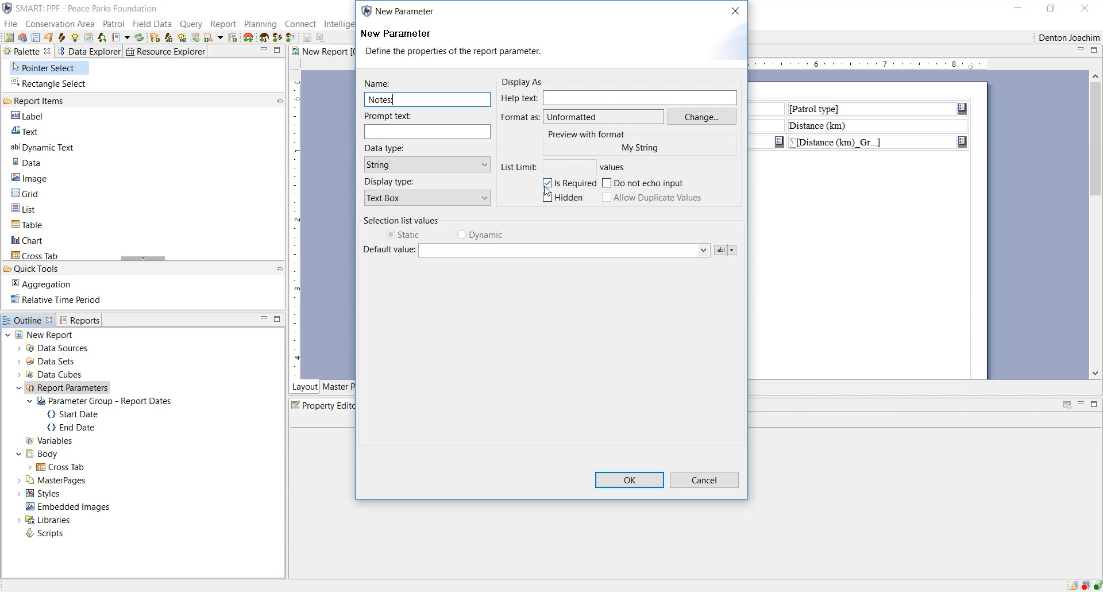
left_click(548, 196)
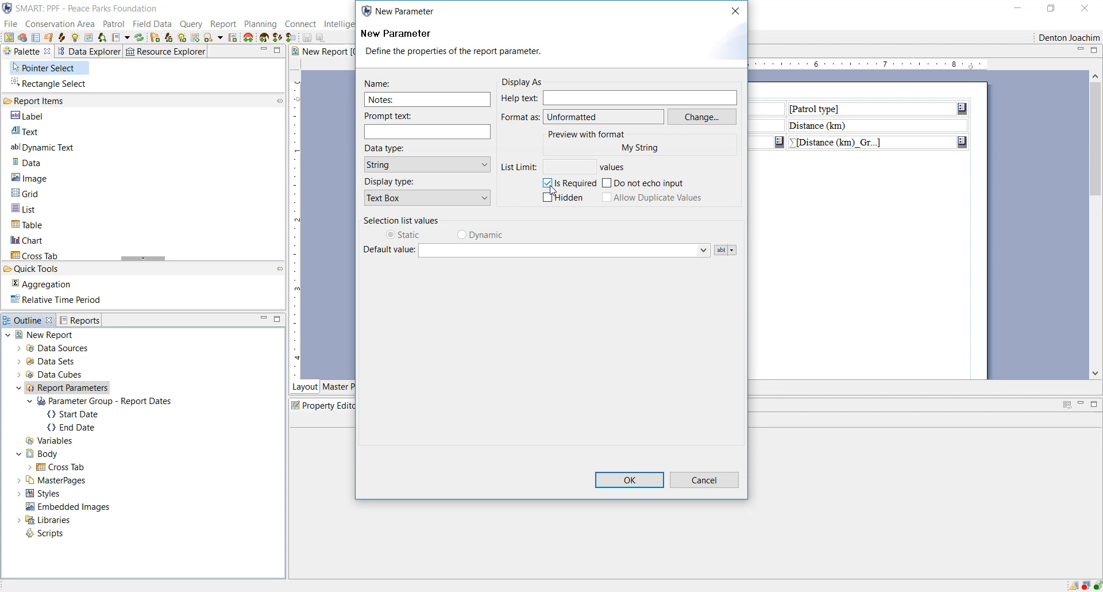
left_click(547, 182)
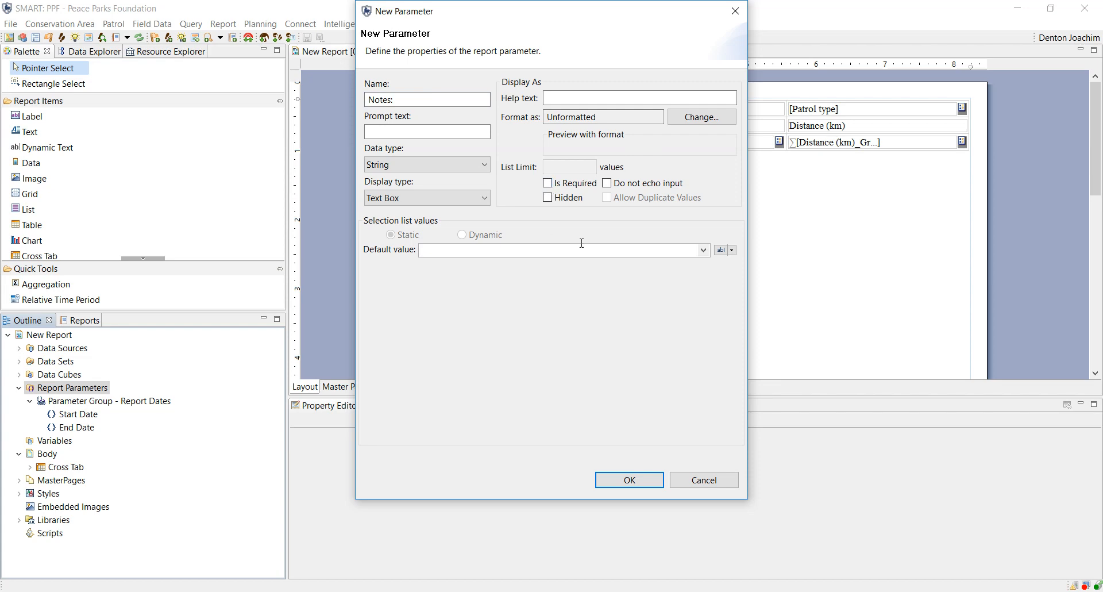
left_click(628, 479)
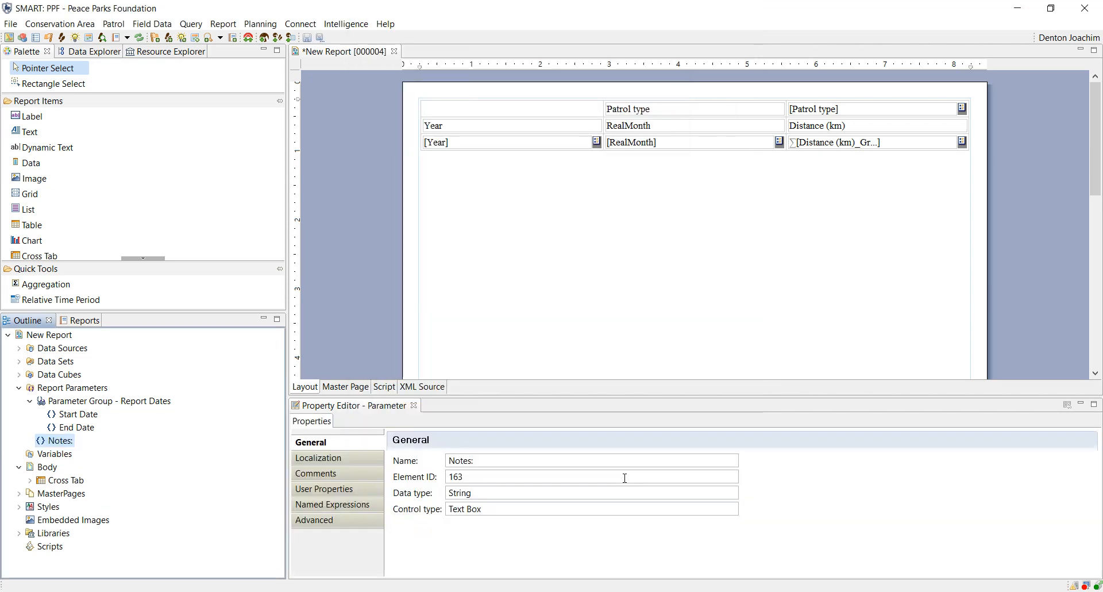
- Save the report design and run the New Report from the reports list
left_click(309, 37)
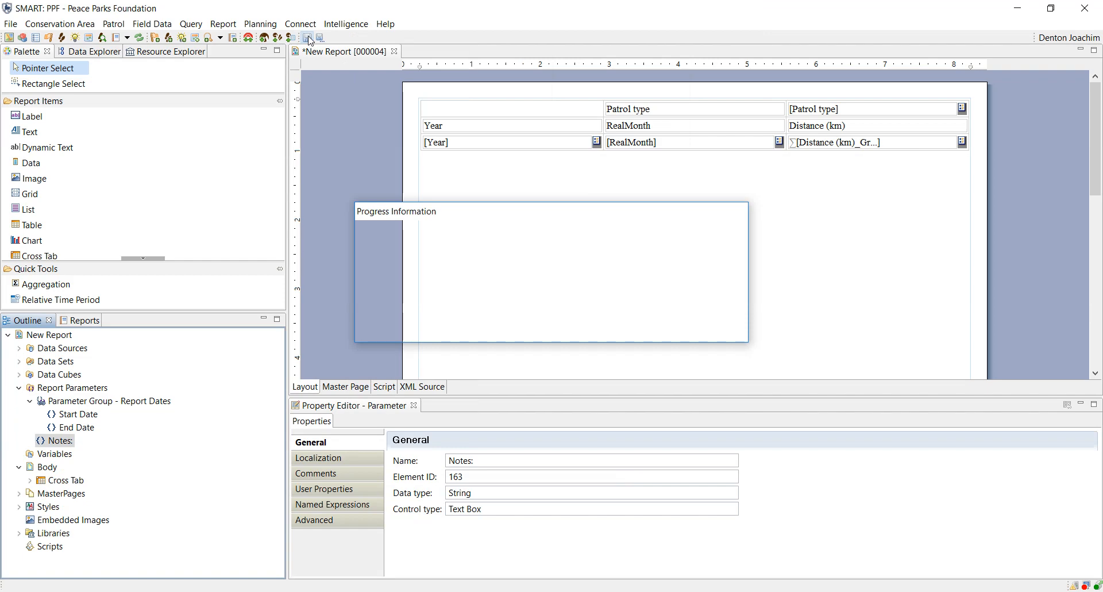
left_click(83, 321)
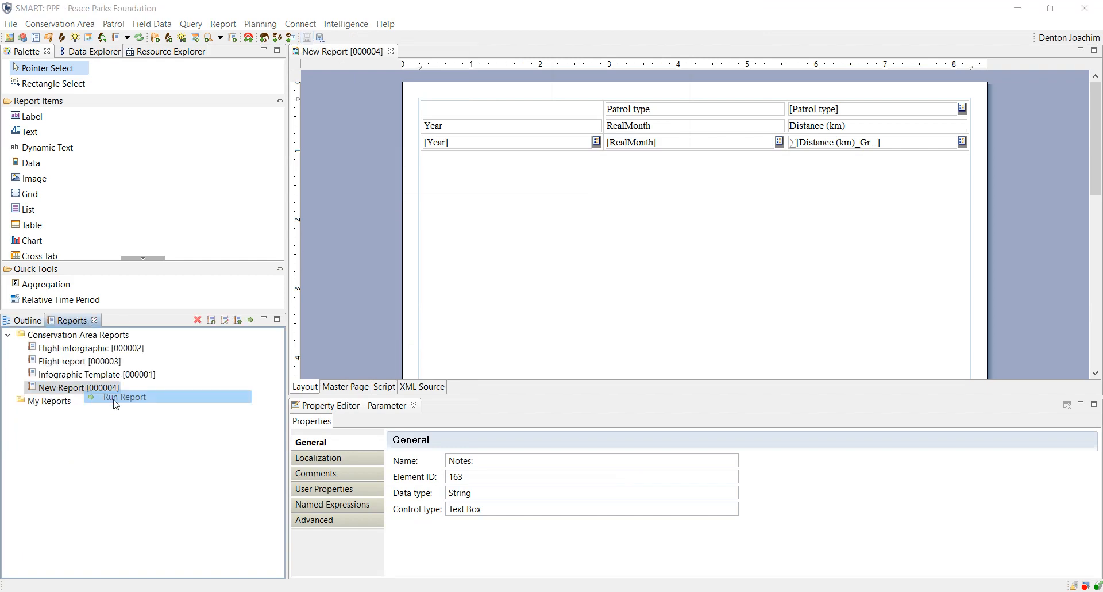
left_click(125, 397)
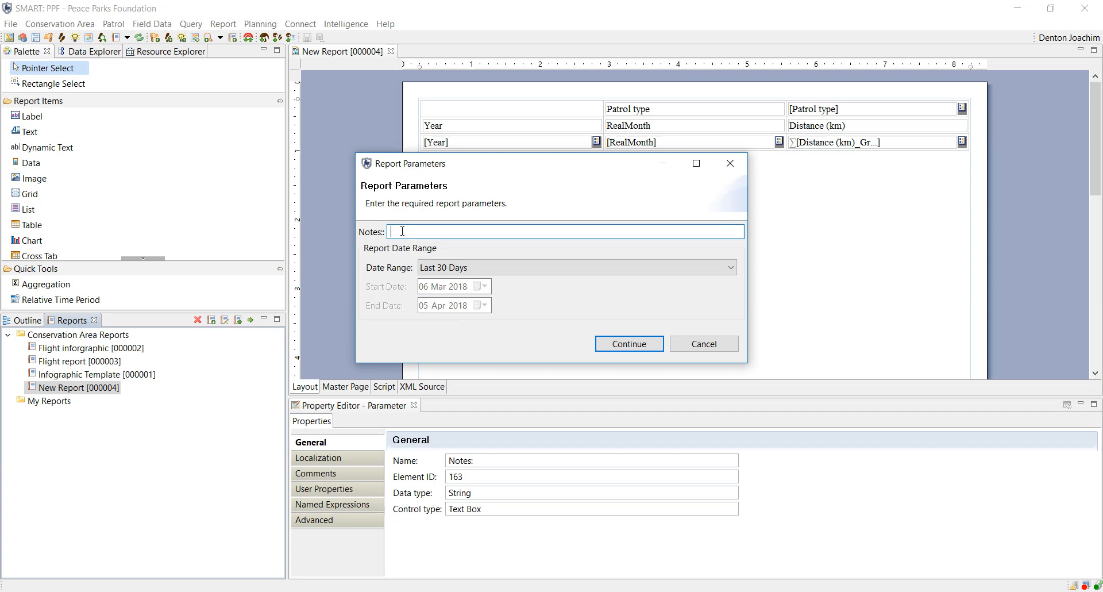
- Enter the note 'Add extra information' and generate the 2018 patrol distance table
type("Add ext")
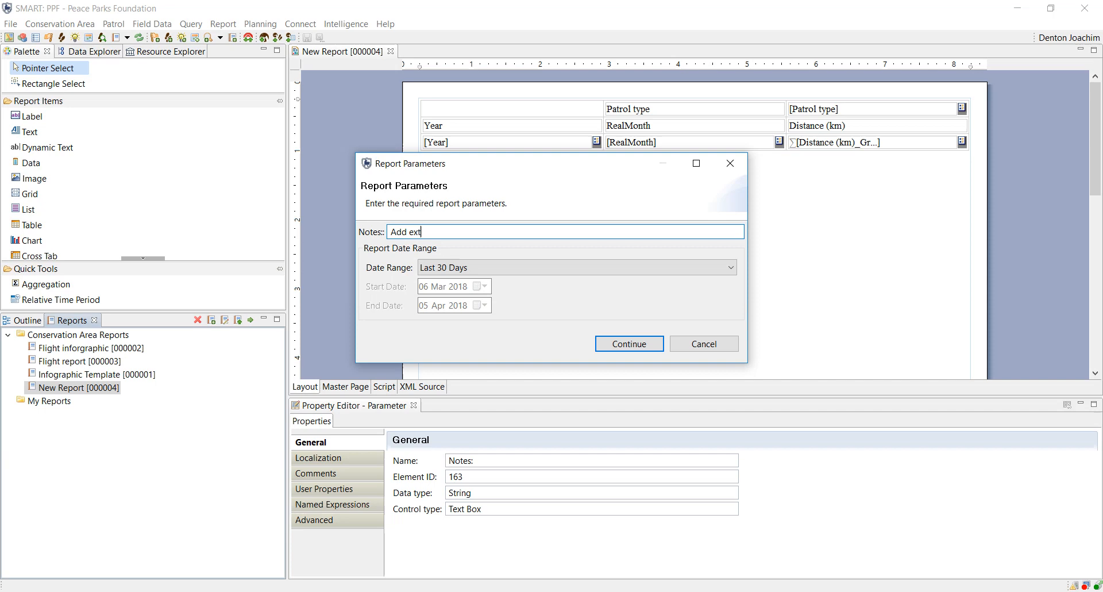
type("ra info")
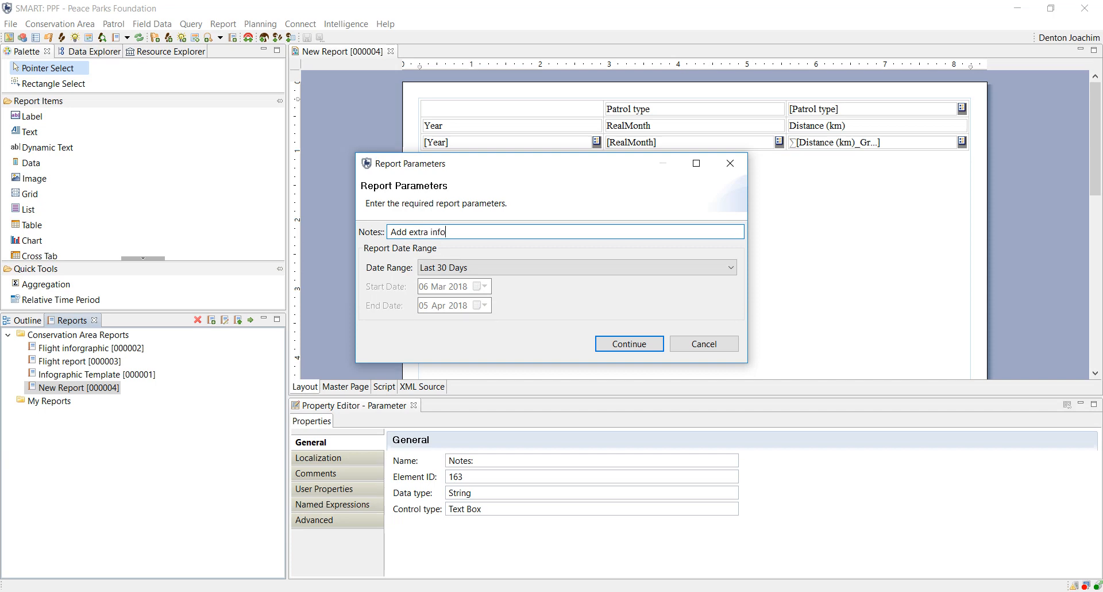
type("rmation")
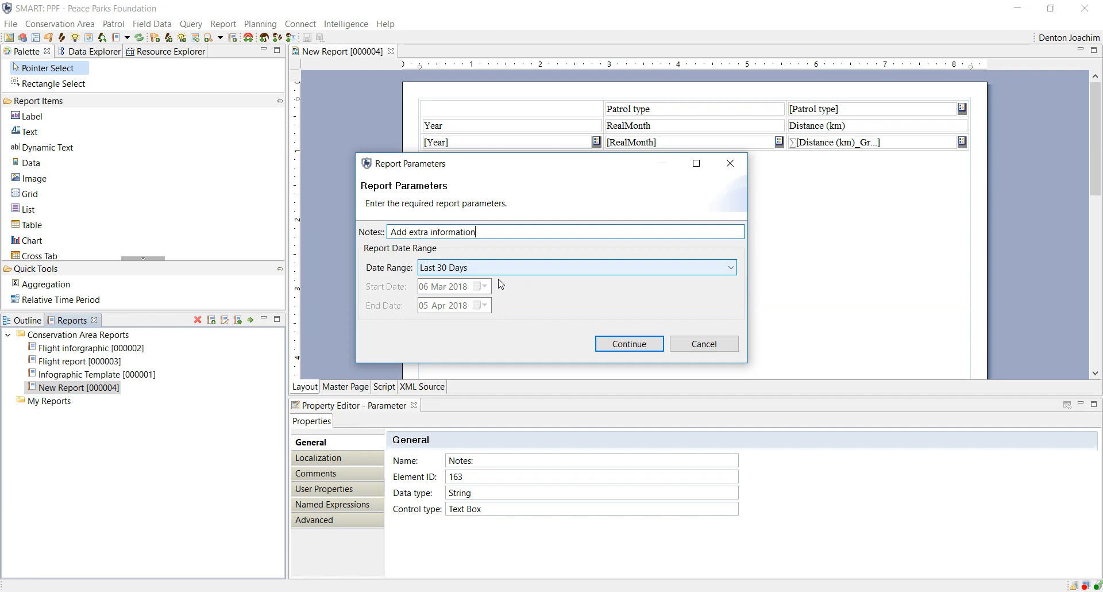
left_click(629, 343)
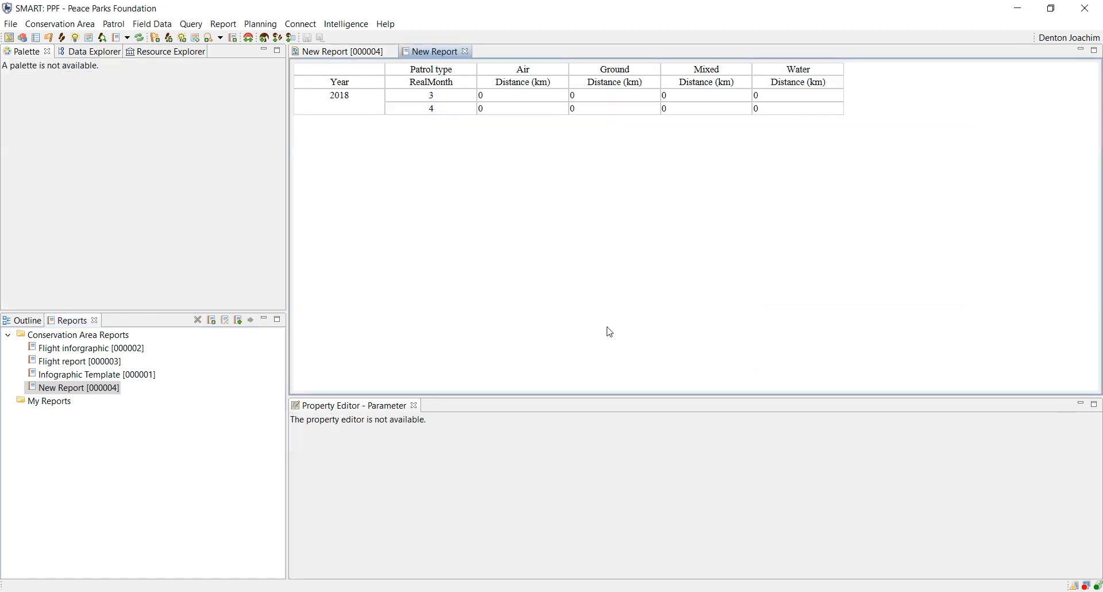
mouse_move(478, 141)
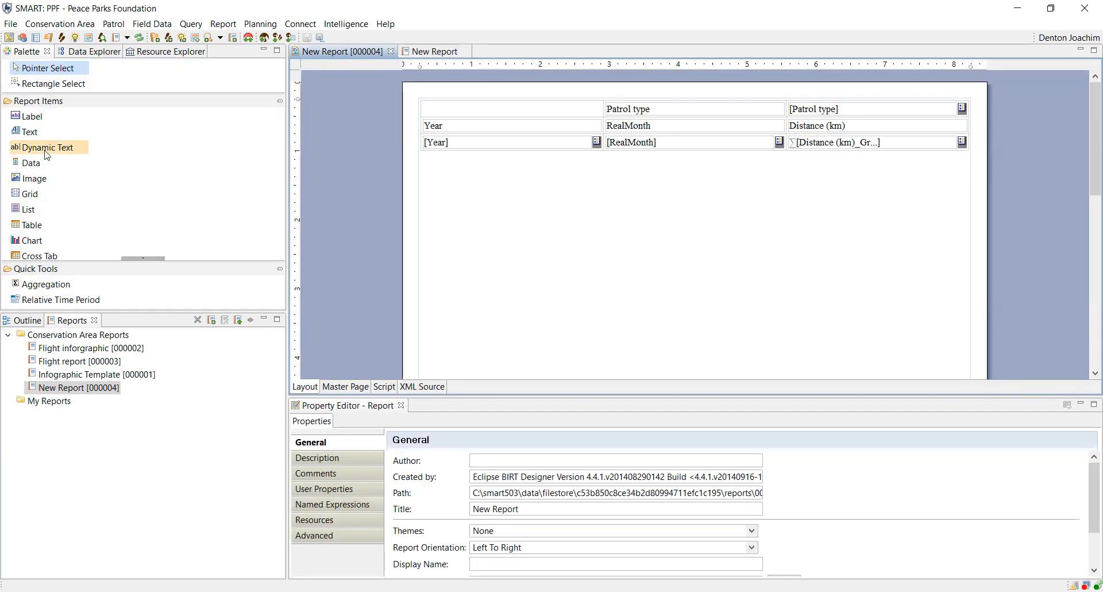
mouse_move(34, 162)
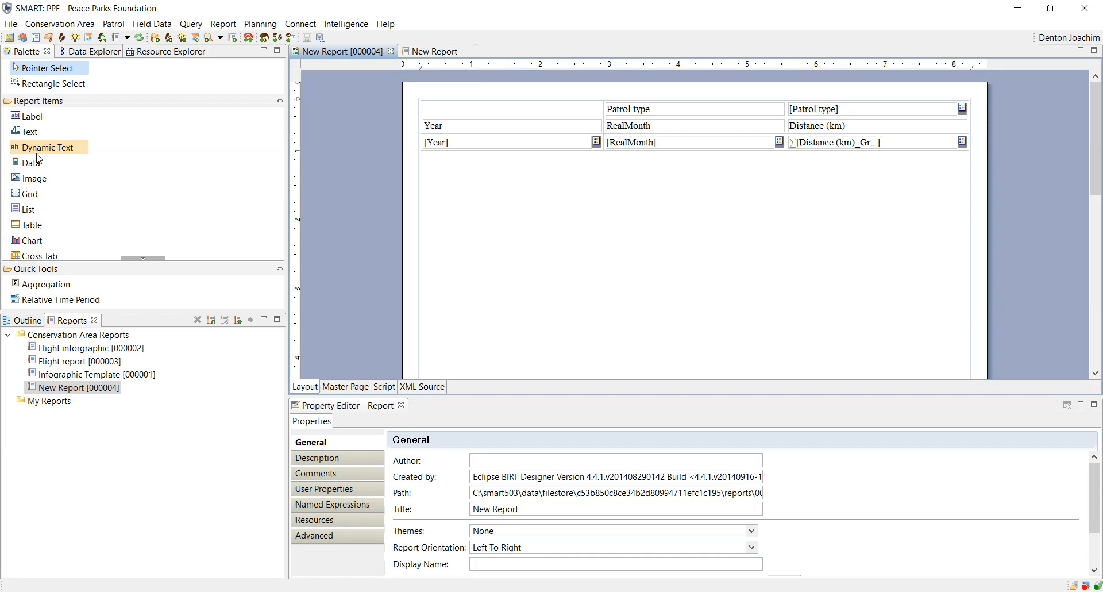
- Add a dynamic text below the cross tab bound to params["Notes:"].value, styled bold Arial 14
left_click_drag(47, 147, 693, 160)
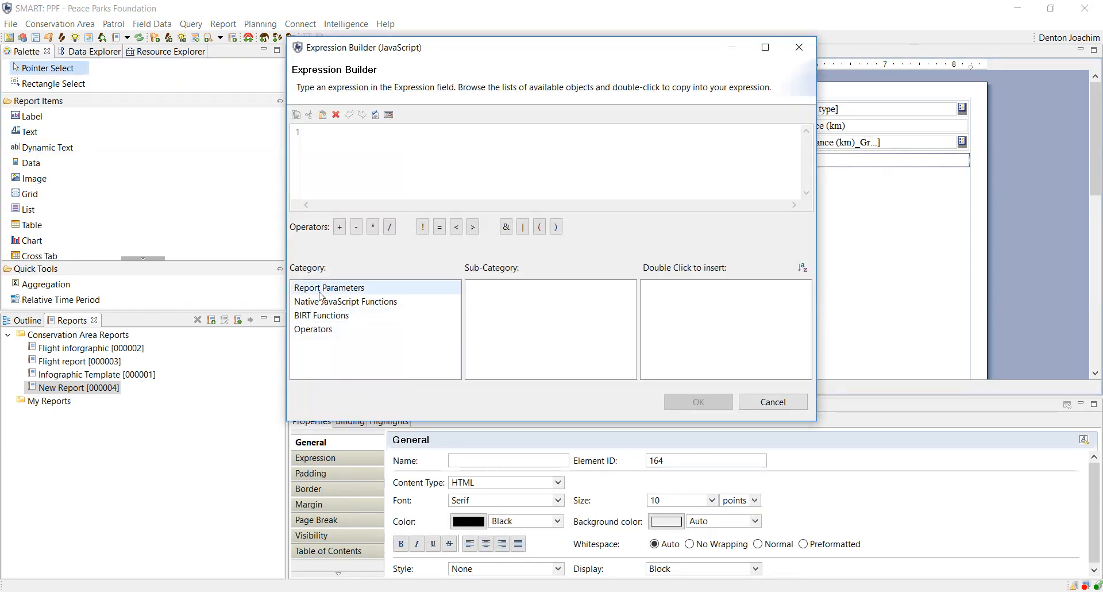
left_click(330, 288)
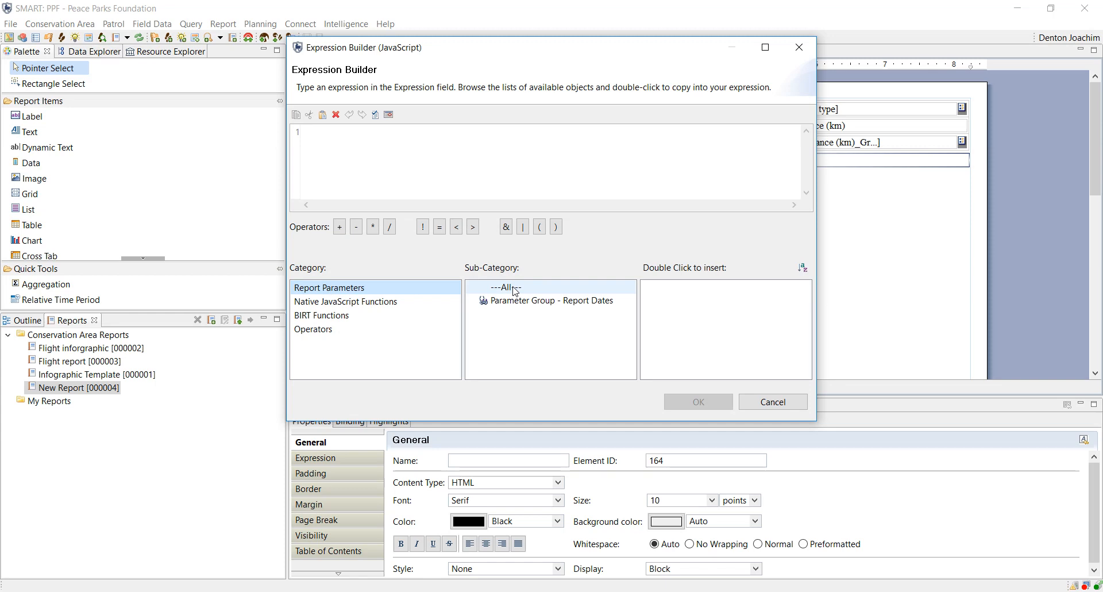
left_click(507, 286)
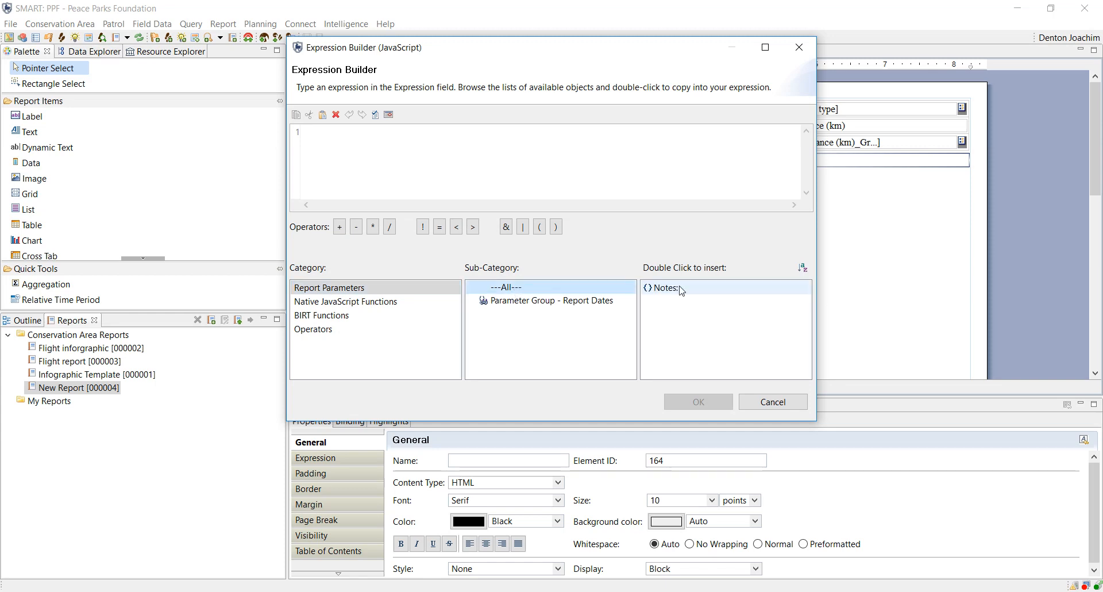
double_click(662, 287)
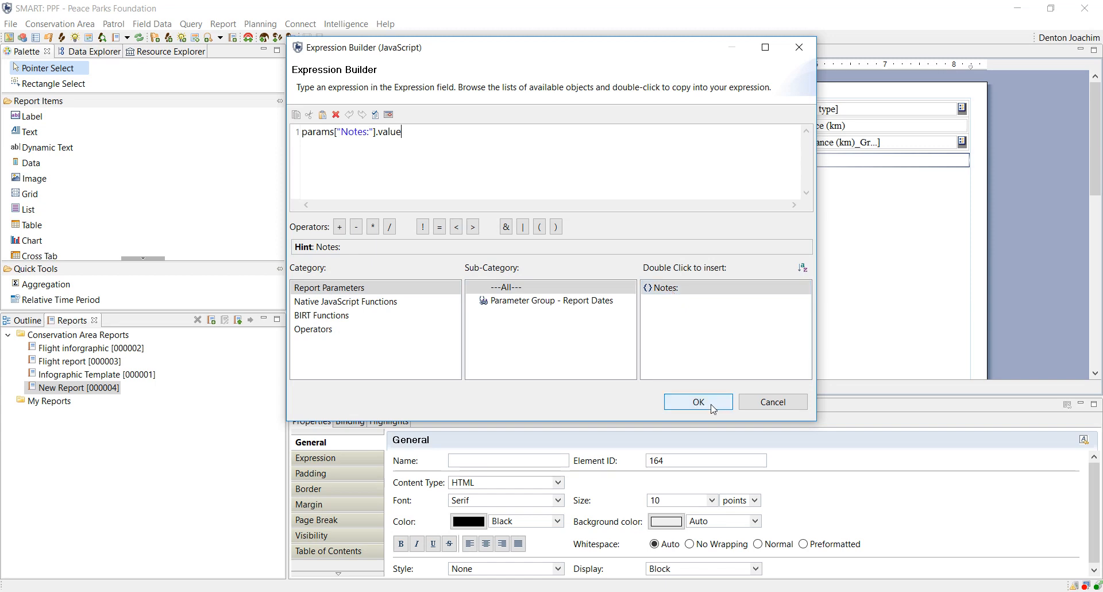
left_click(698, 402)
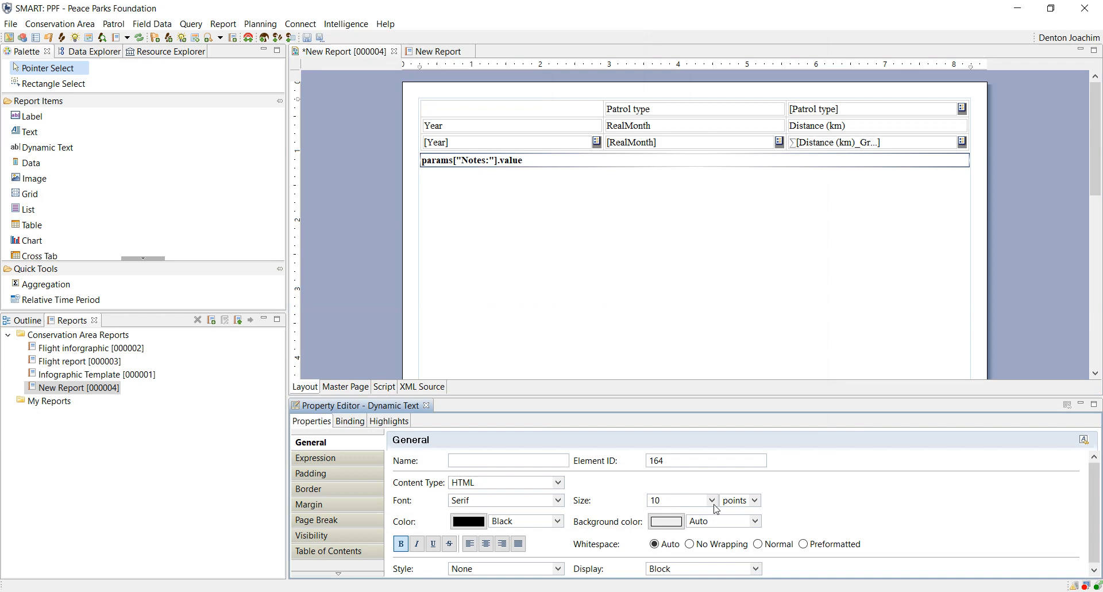
triple_click(677, 500)
type("14")
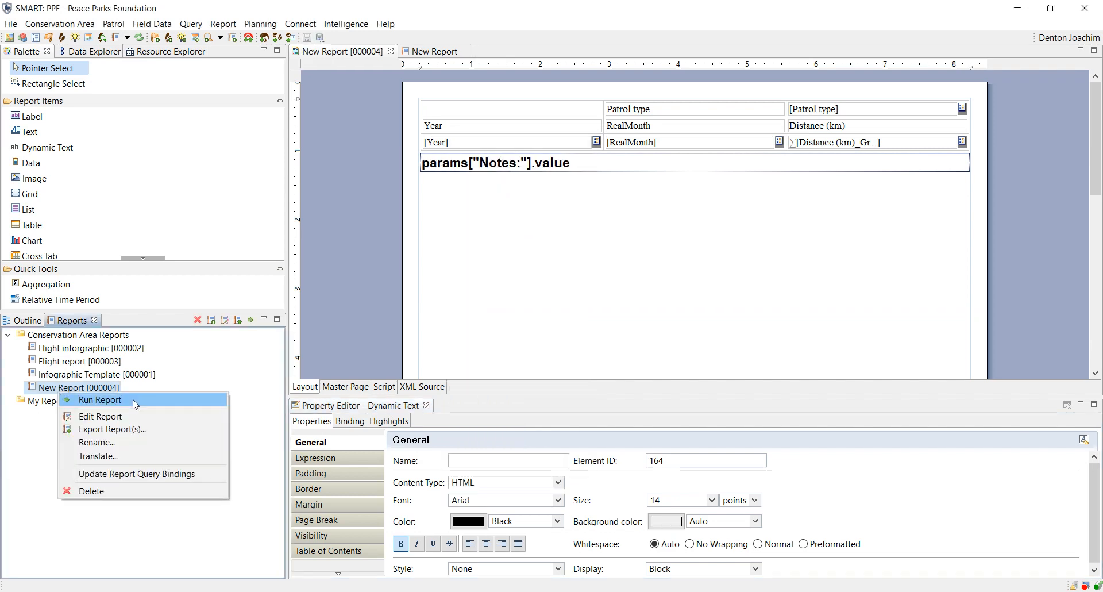
- Rerun with the note 'Add extra information for an example' and view it in the preview
left_click(101, 400)
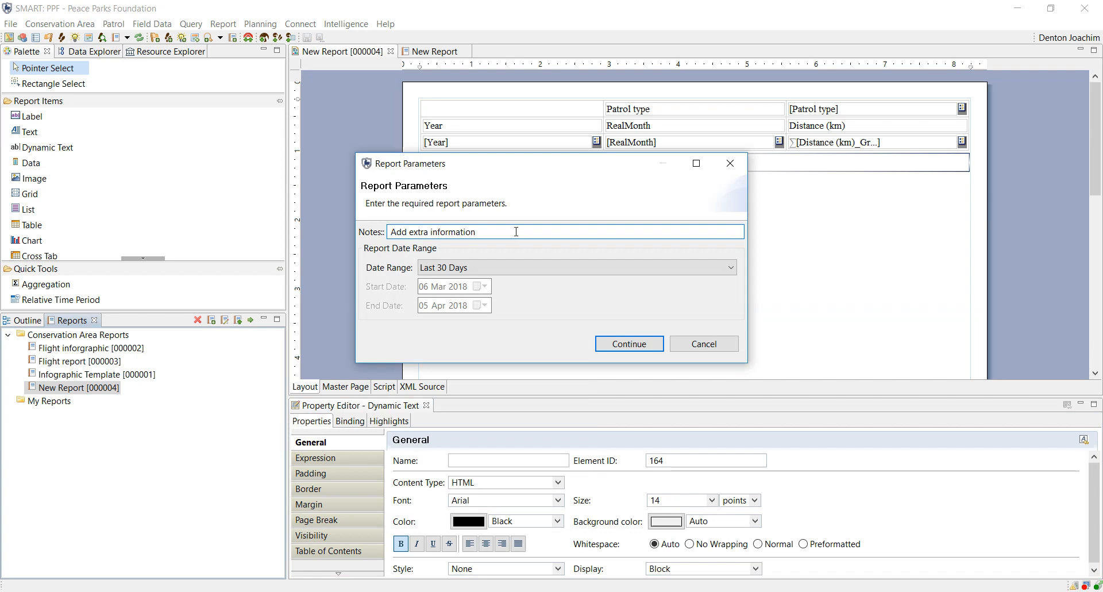
type("for")
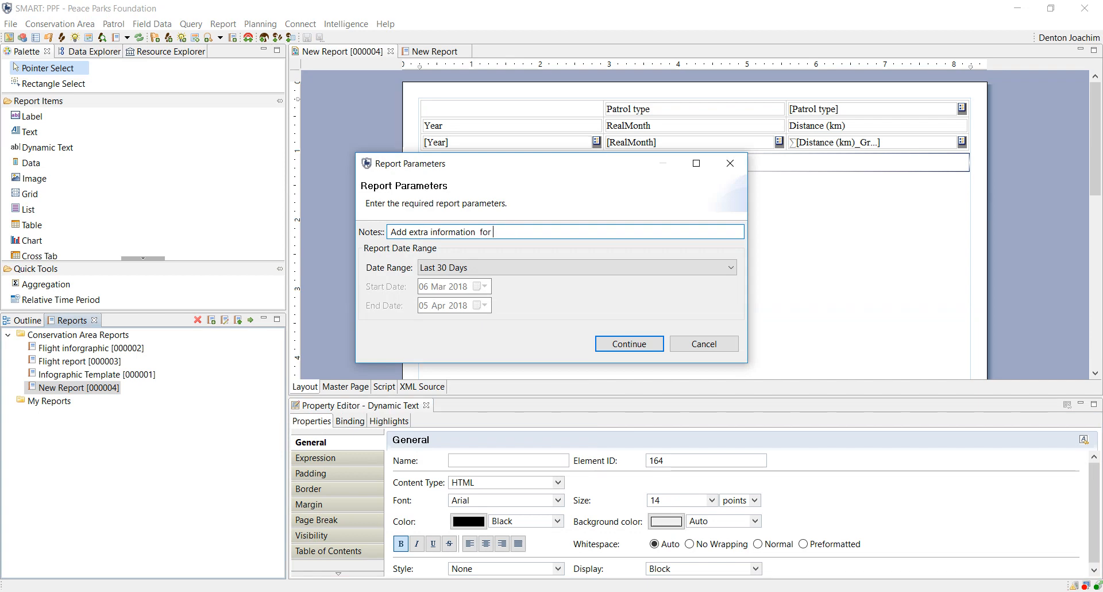
type("an example")
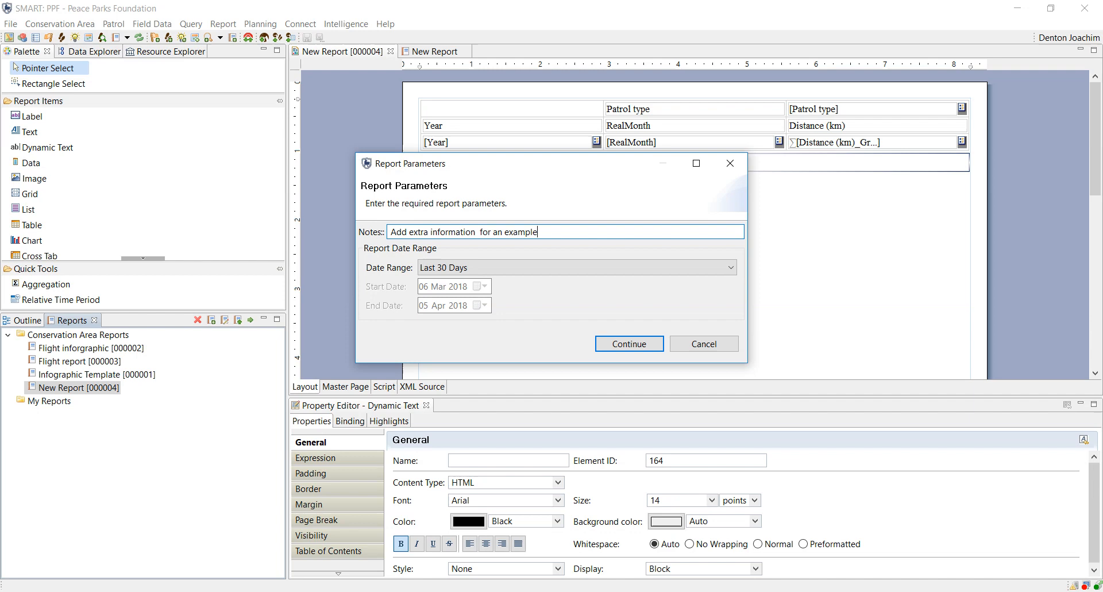
left_click(627, 343)
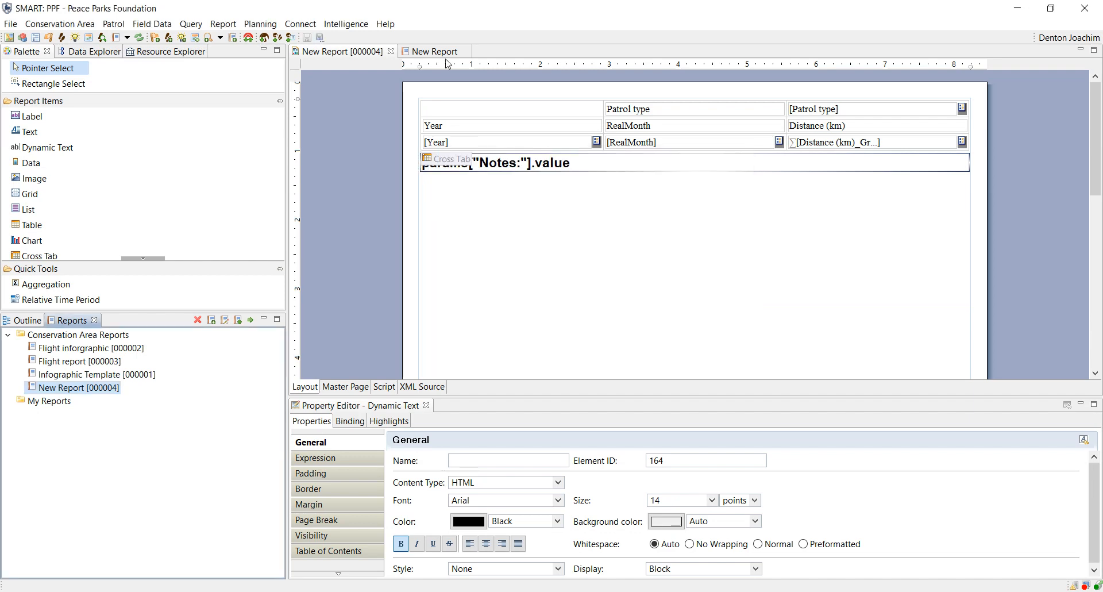
left_click(434, 50)
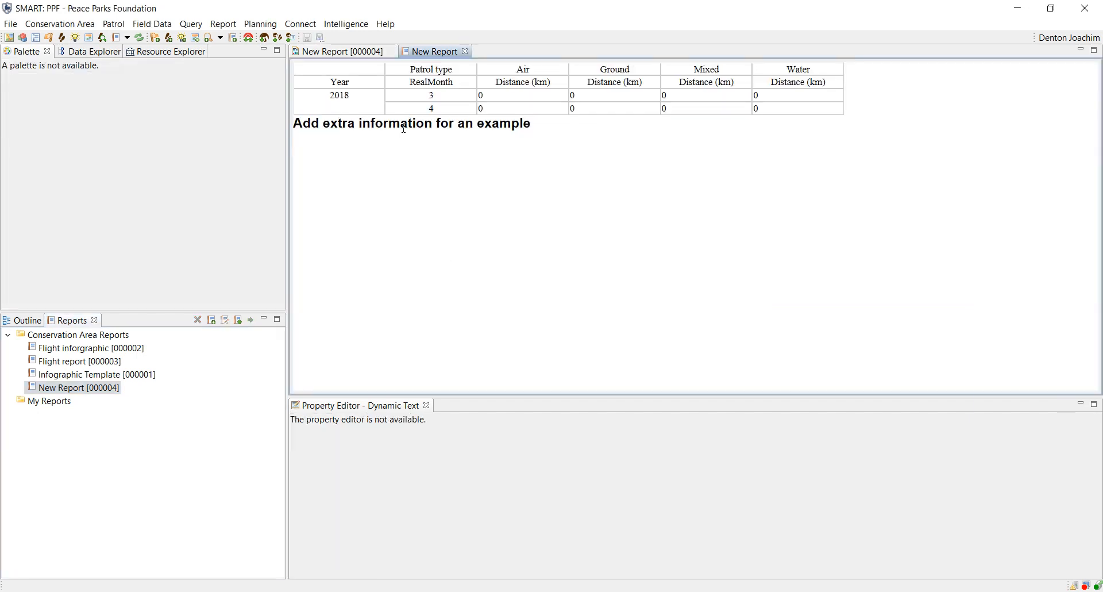
mouse_move(442, 162)
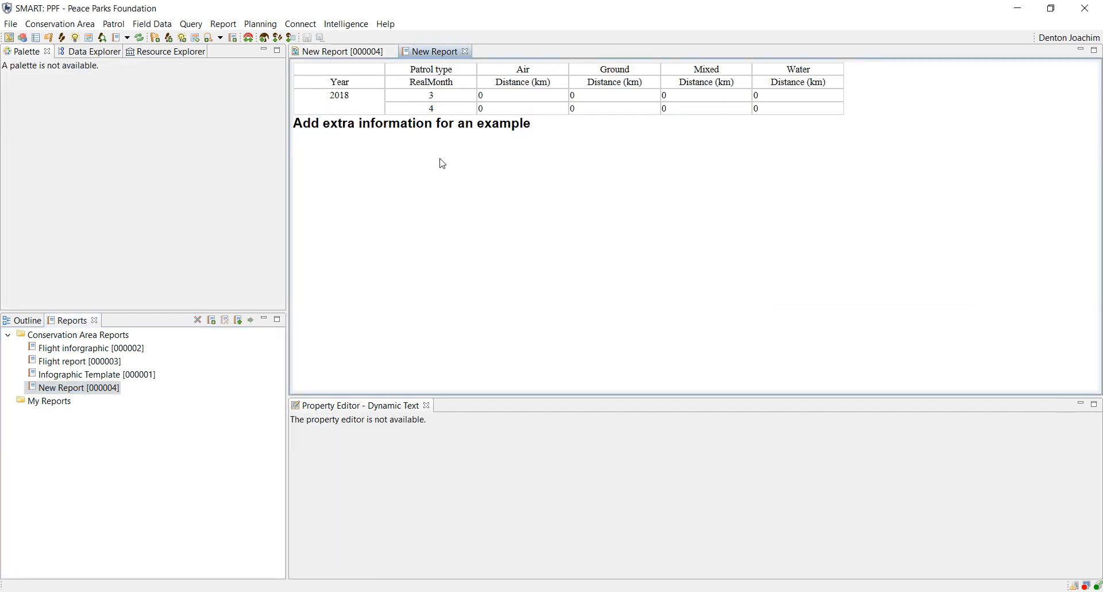